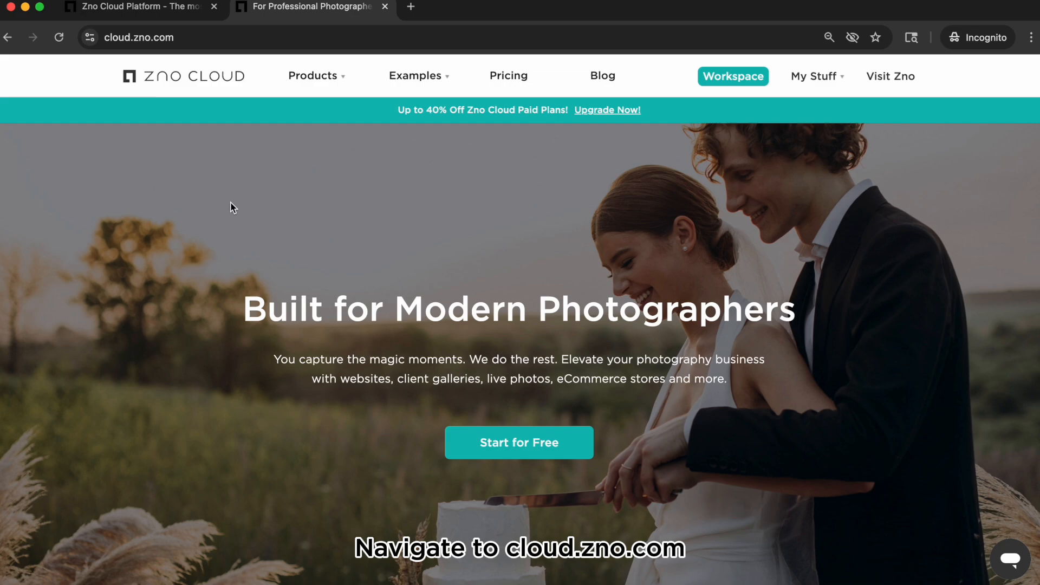
# - Reach the Zno Instant product page from the Products menu and enter the workspace
pyautogui.click(312, 76)
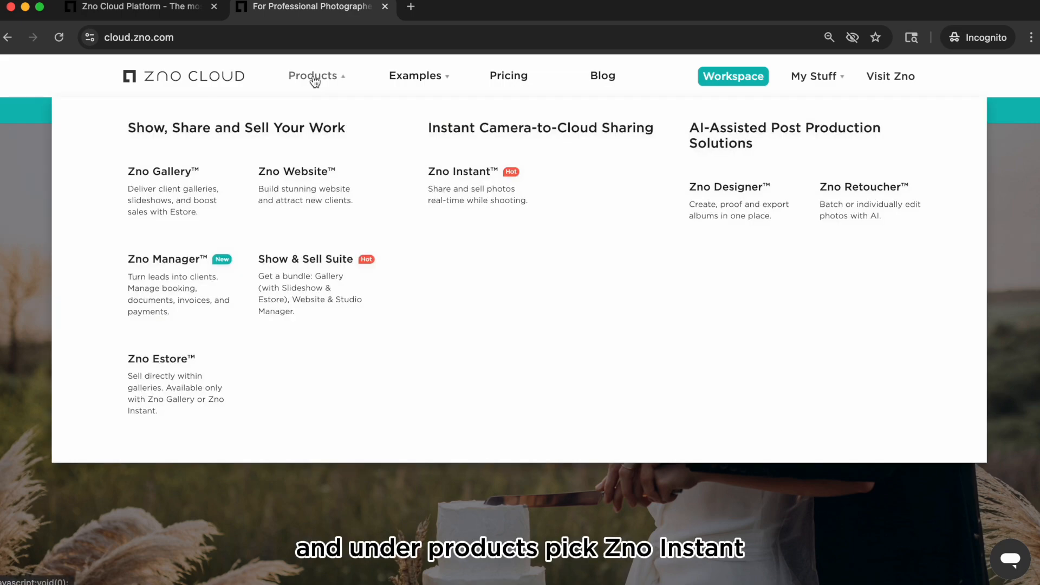
pyautogui.click(462, 171)
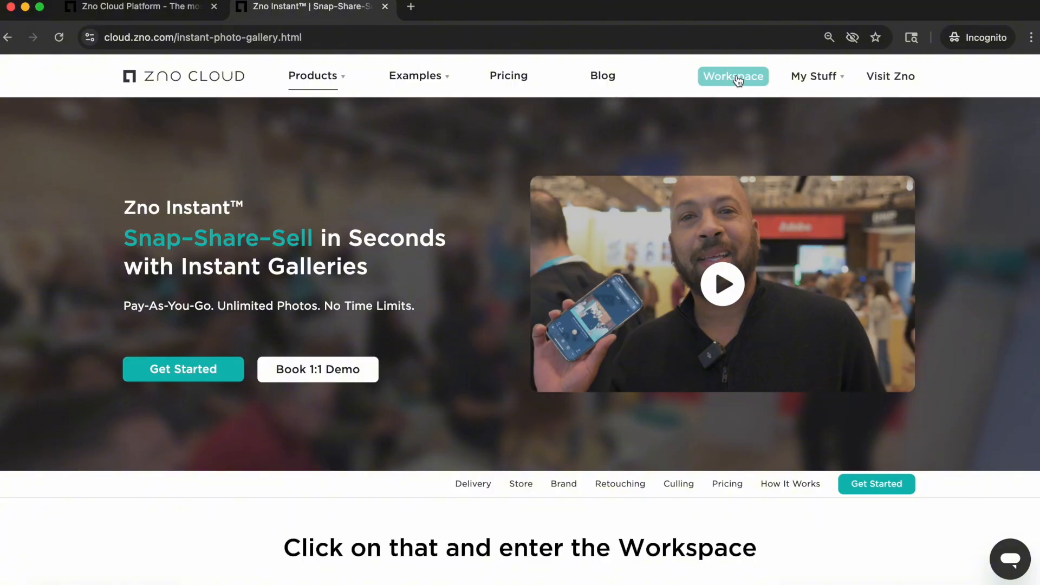
pyautogui.click(732, 76)
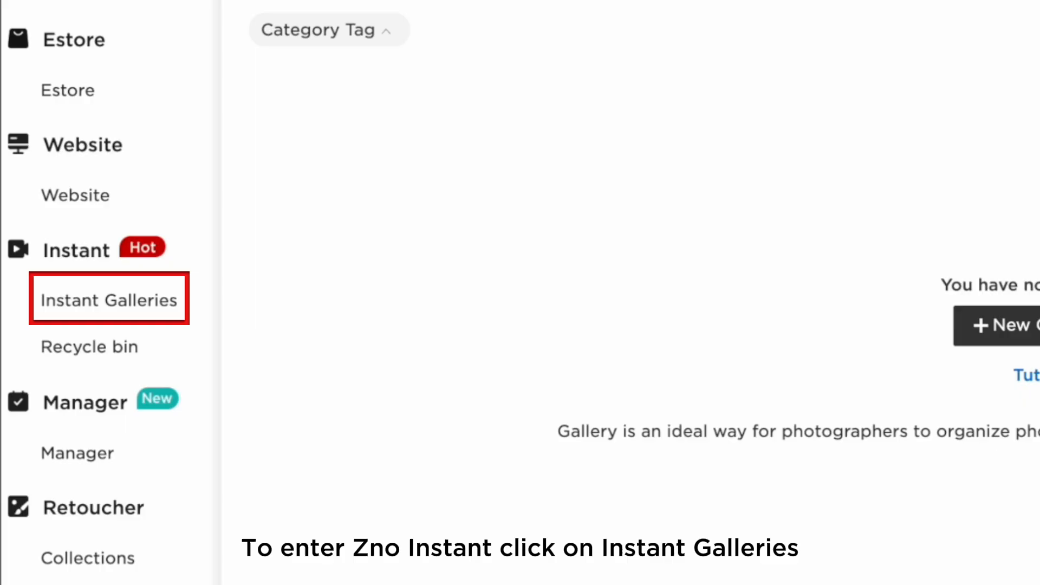
# - Show the Instant Galleries list from the workspace sidebar
pyautogui.click(108, 301)
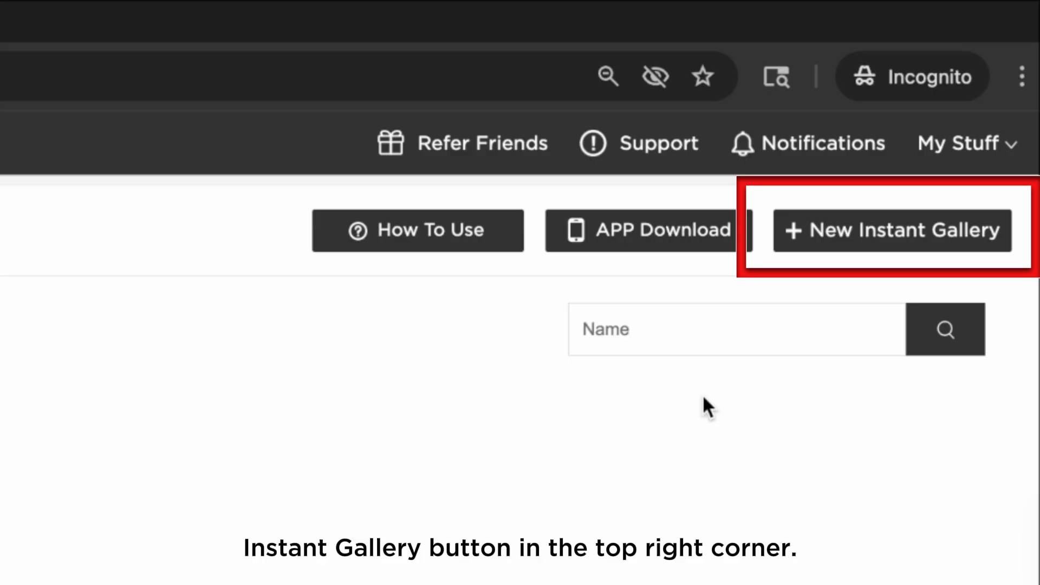
# - Create a gallery named 'New Instant Gallery' and confirm it
pyautogui.click(892, 229)
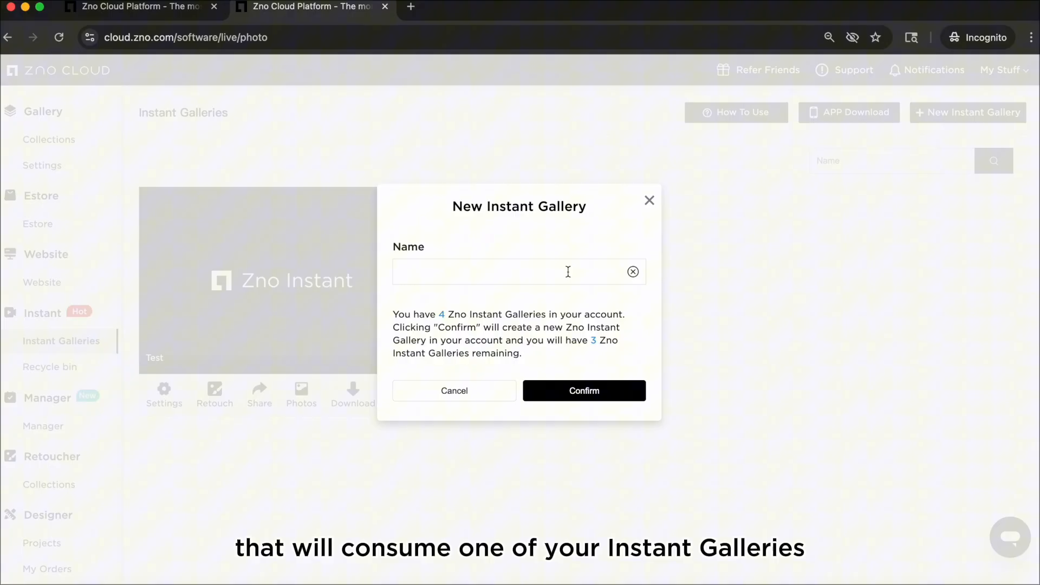
pyautogui.write('New Instant Gallery')
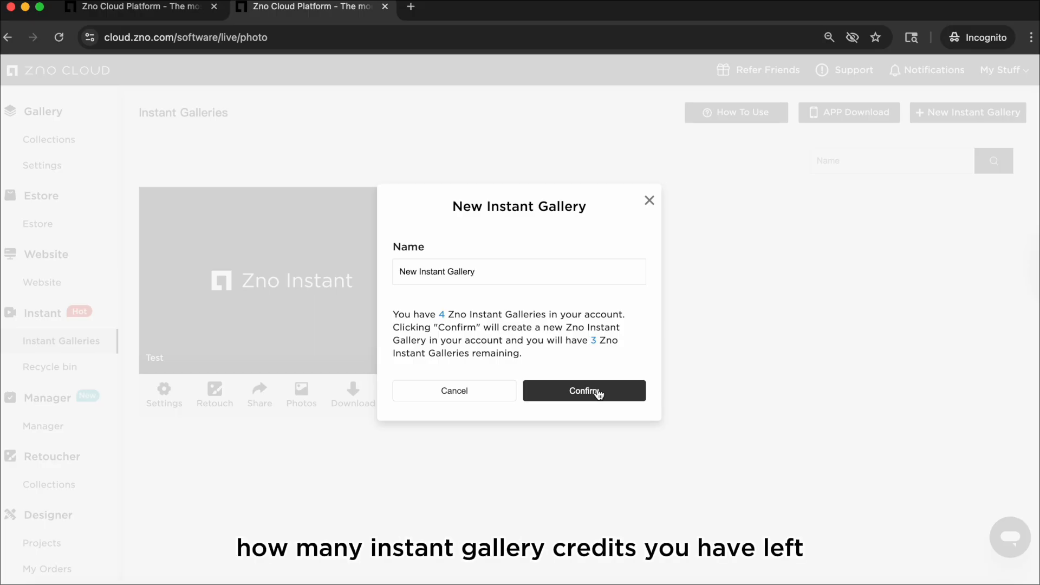
pyautogui.click(583, 392)
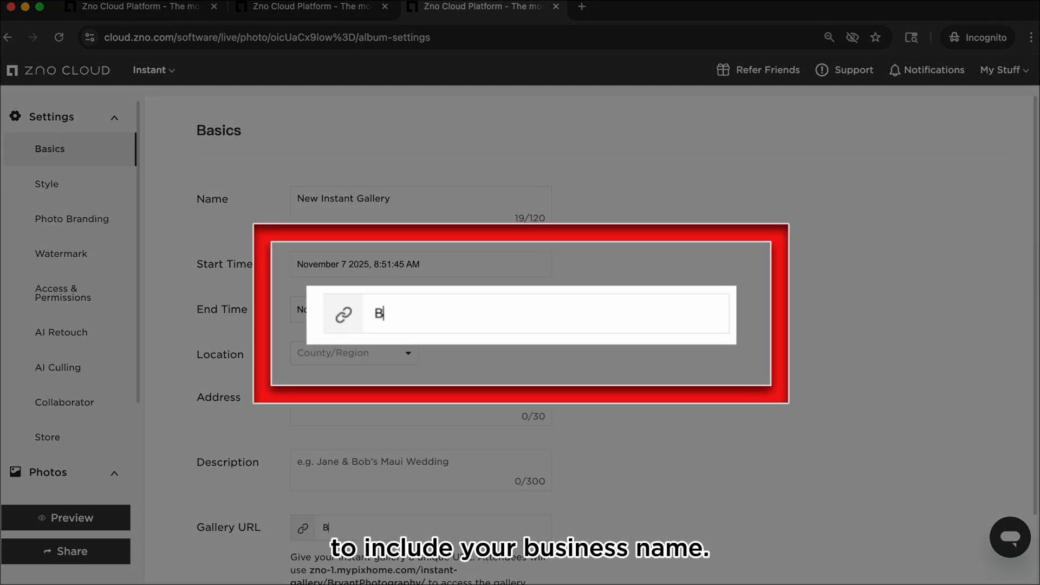
# - Set the Gallery URL to the business name 'ryantphotograp' and move on to Style settings
pyautogui.write('ryantphotograp')
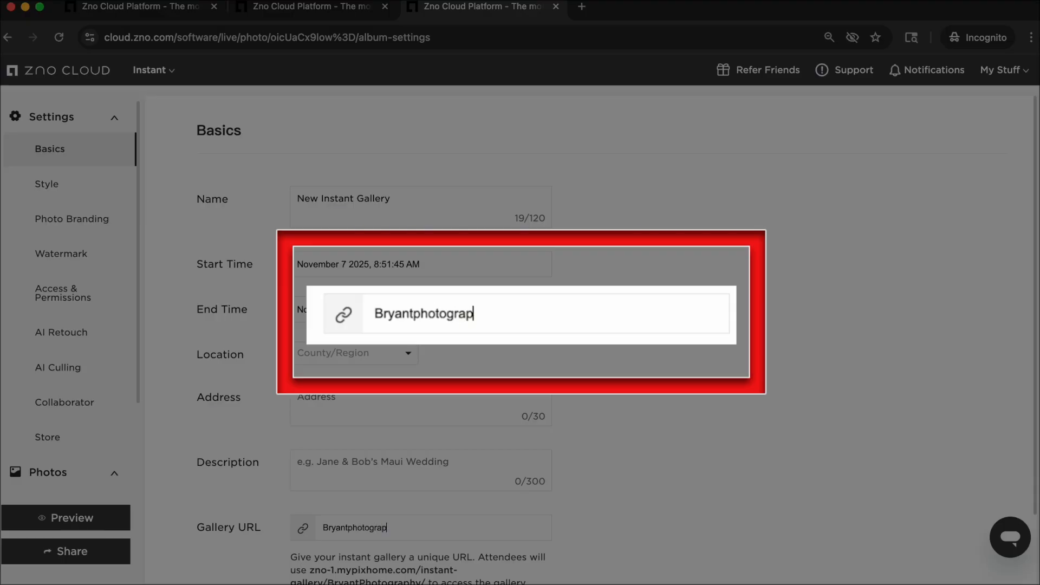
pyautogui.click(47, 184)
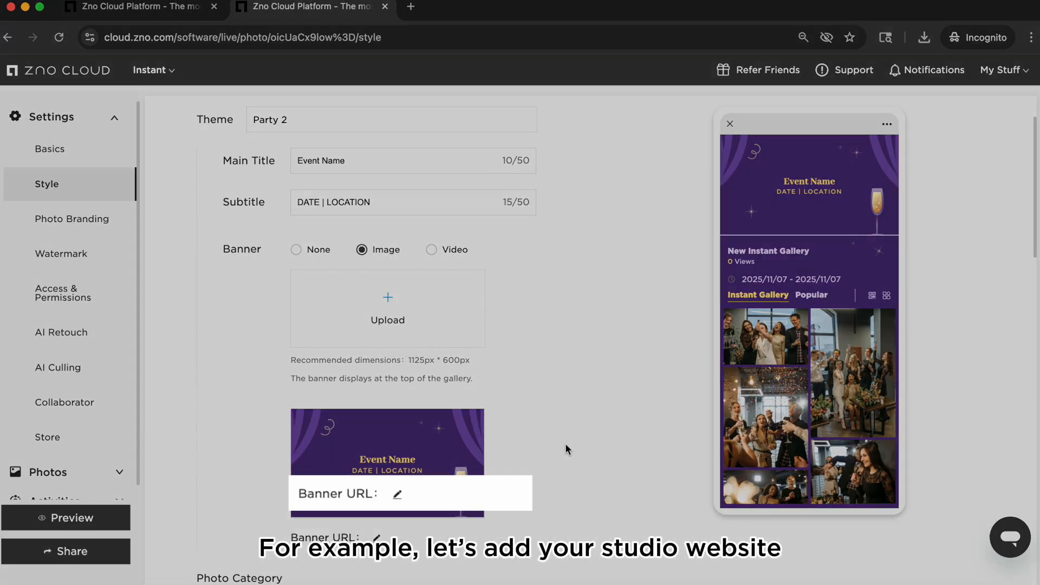
pyautogui.write('www')
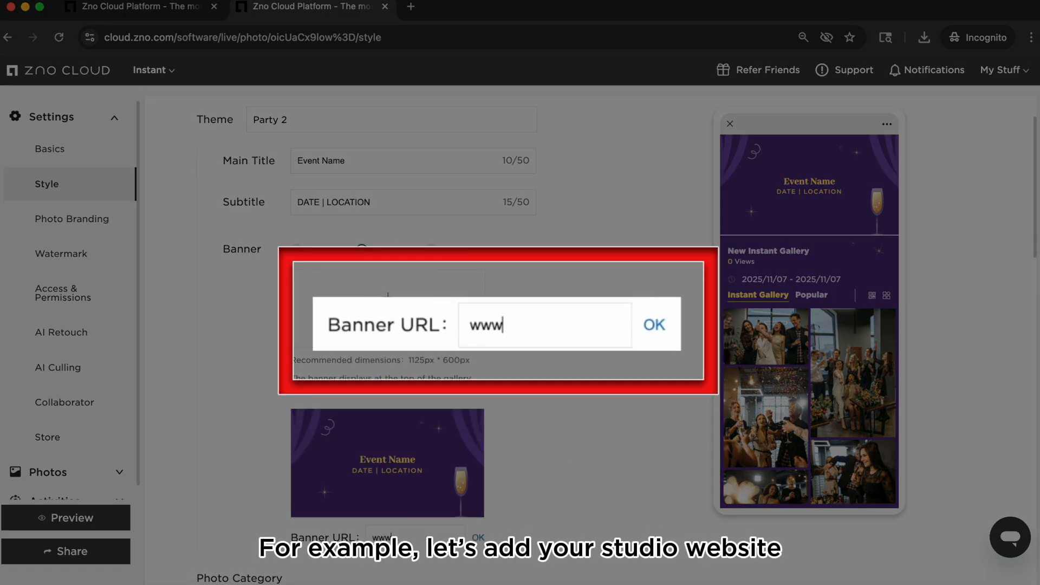
pyautogui.write('.abhisarkar.com')
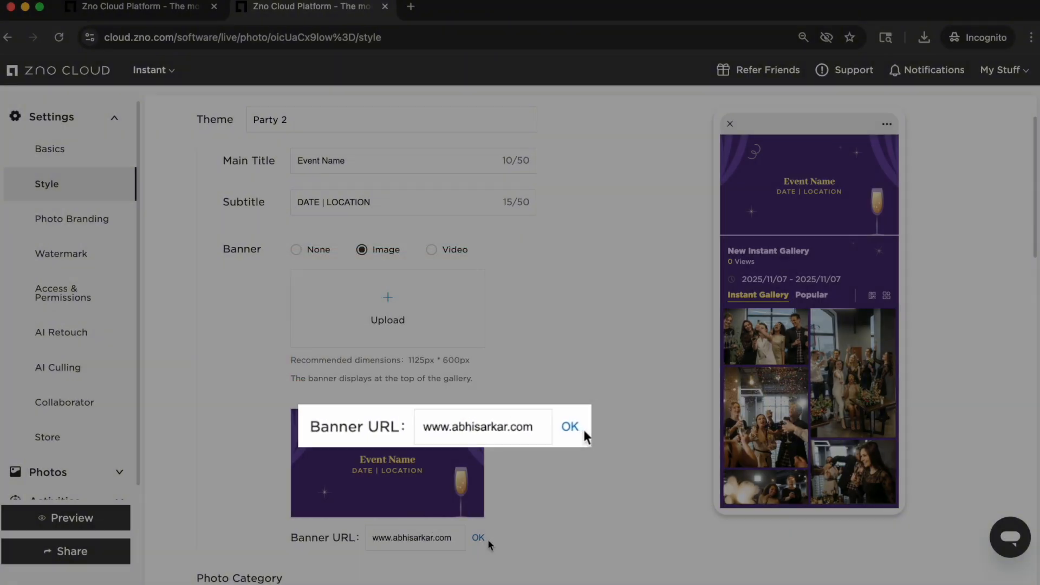
pyautogui.click(569, 426)
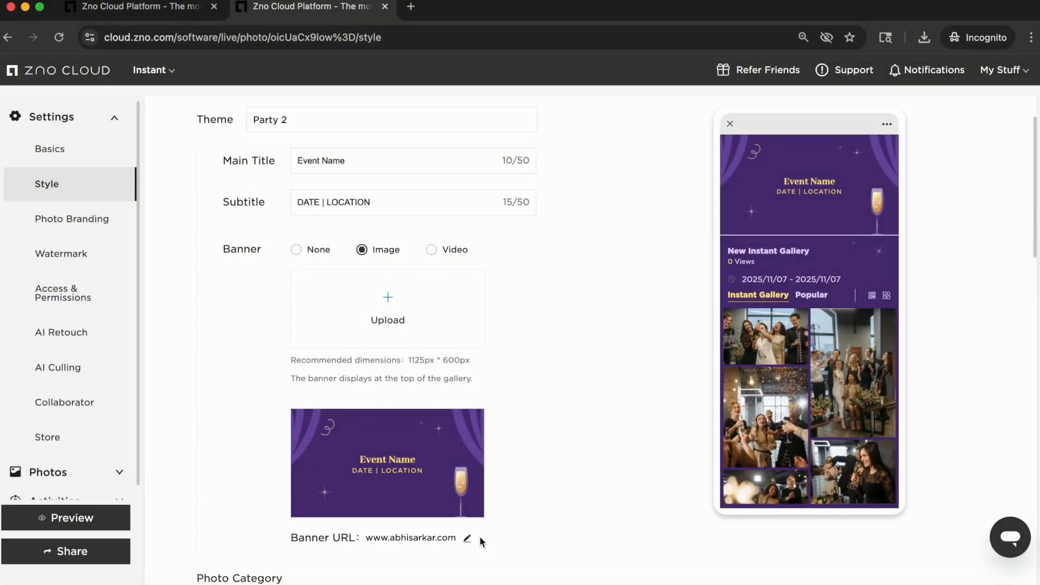
pyautogui.scroll(-3)
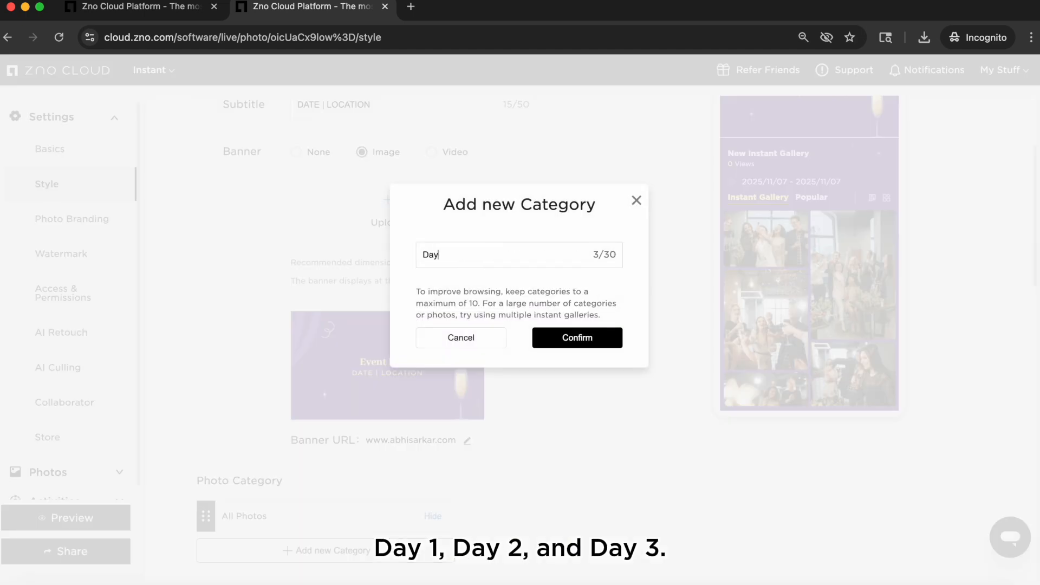
# - Confirm the new Day photo category and preview the gallery as attendees see it
pyautogui.click(576, 338)
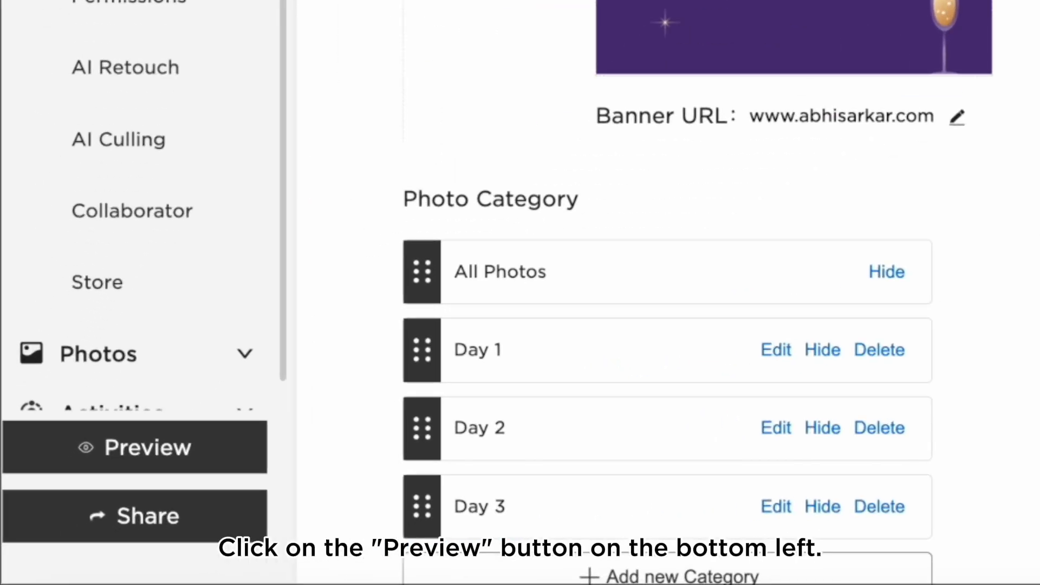
pyautogui.click(134, 446)
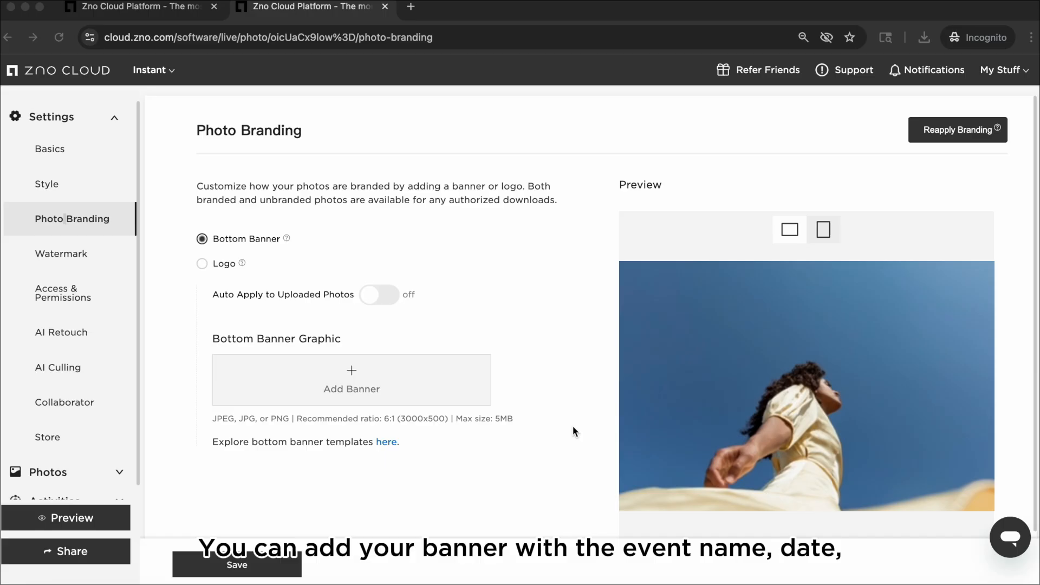
# - Upload the New Haven Tennis Club bottom banner graphic and save the photo branding
pyautogui.click(351, 380)
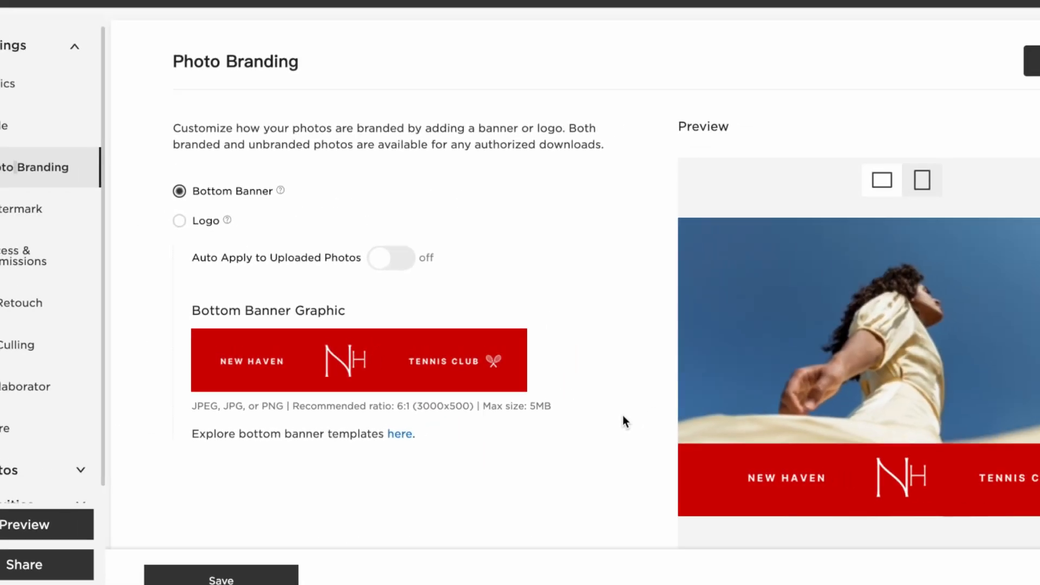
pyautogui.click(62, 254)
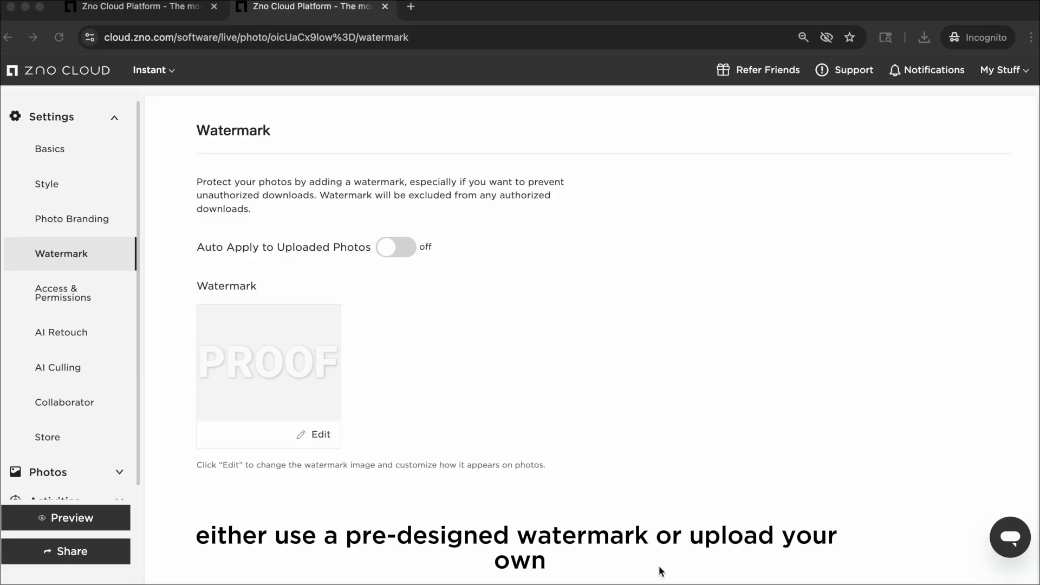
# - Enter the PROOF watermark editor, then move on to Access & Permissions settings
pyautogui.click(312, 435)
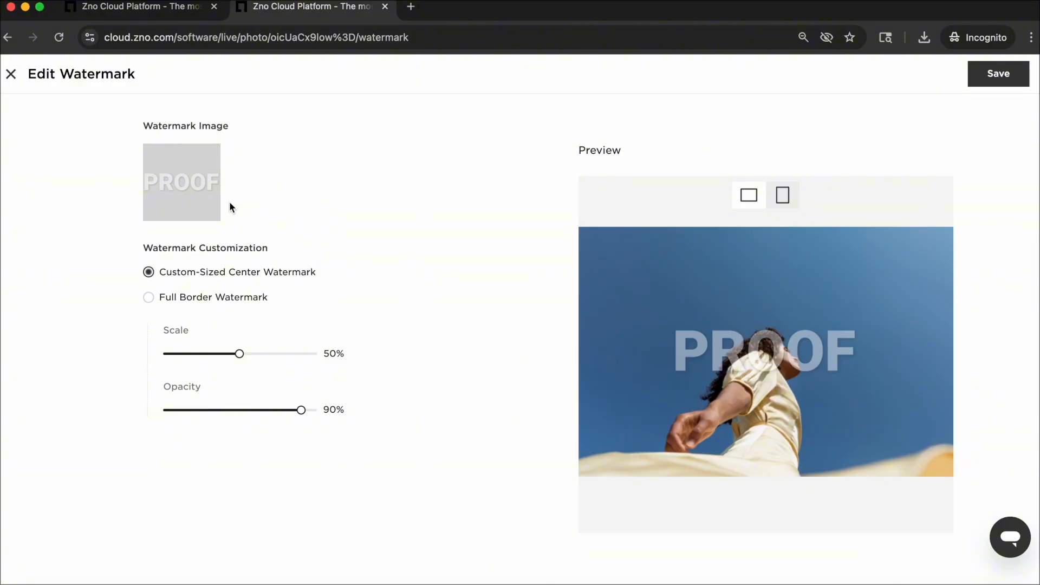
pyautogui.click(63, 293)
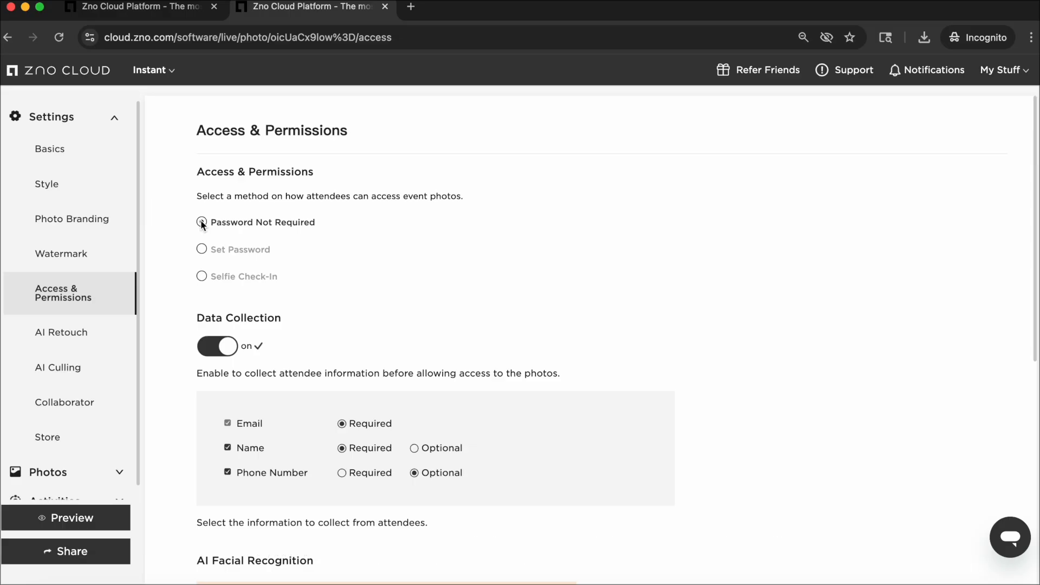
# - Switch gallery access from no password to requiring a password for attendees
pyautogui.click(71, 518)
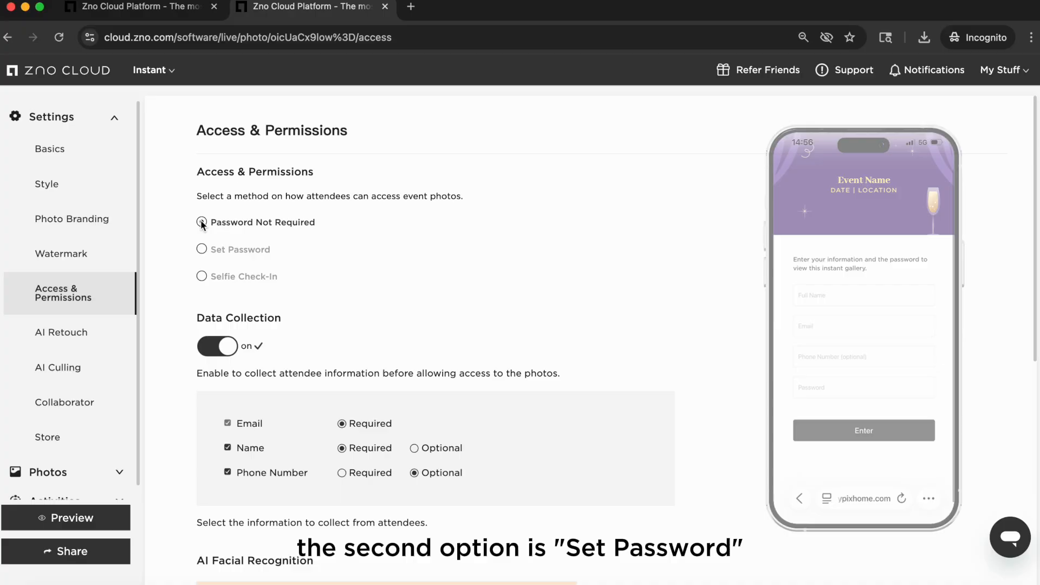
pyautogui.click(201, 249)
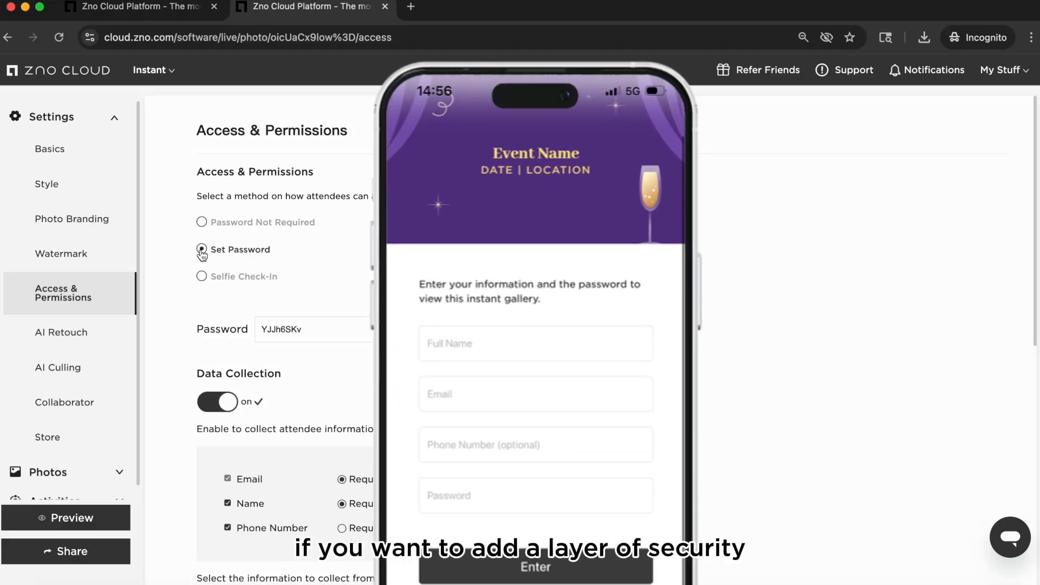
pyautogui.click(201, 276)
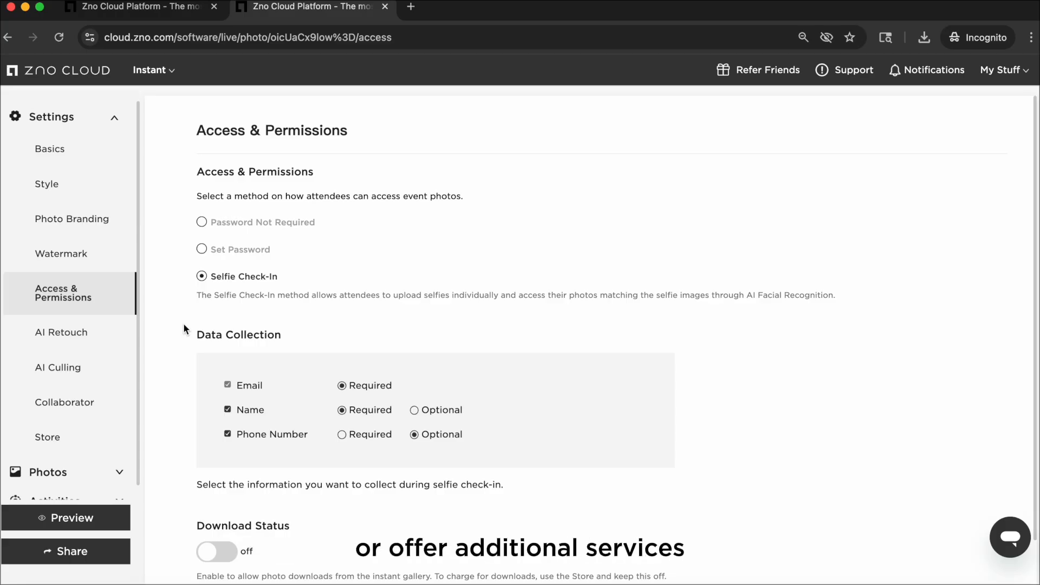
# - Review the AI Facial Recognition options under Selfie Check-In access
pyautogui.scroll(-3)
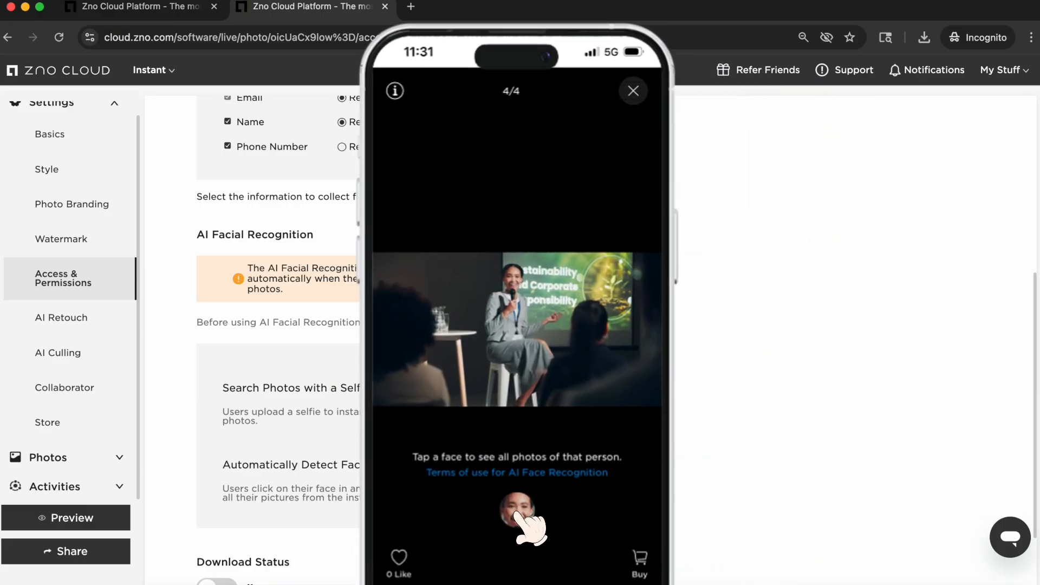
pyautogui.click(524, 521)
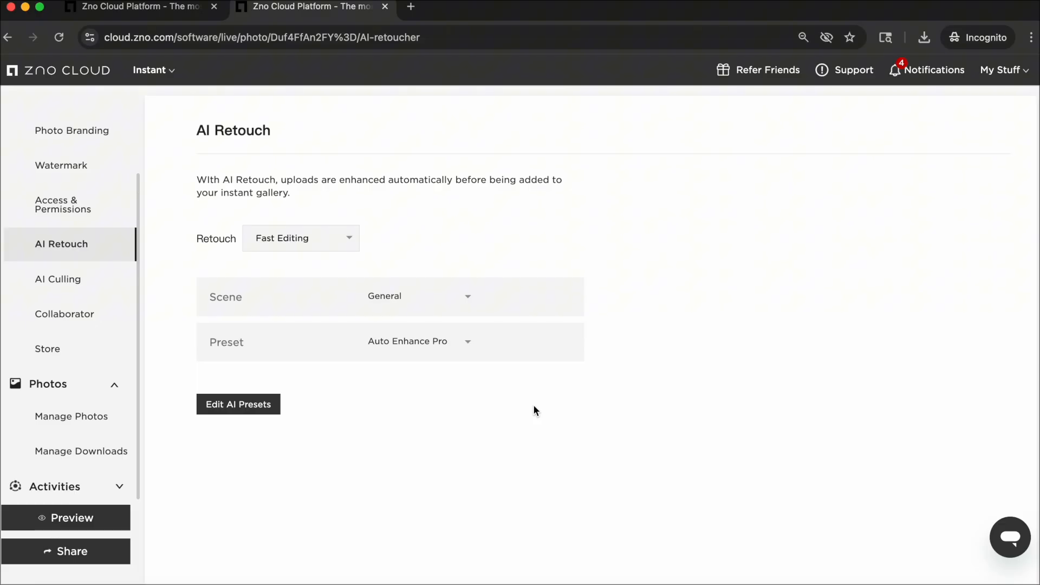
# - Go to the gallery's AI Culling settings page
pyautogui.click(58, 278)
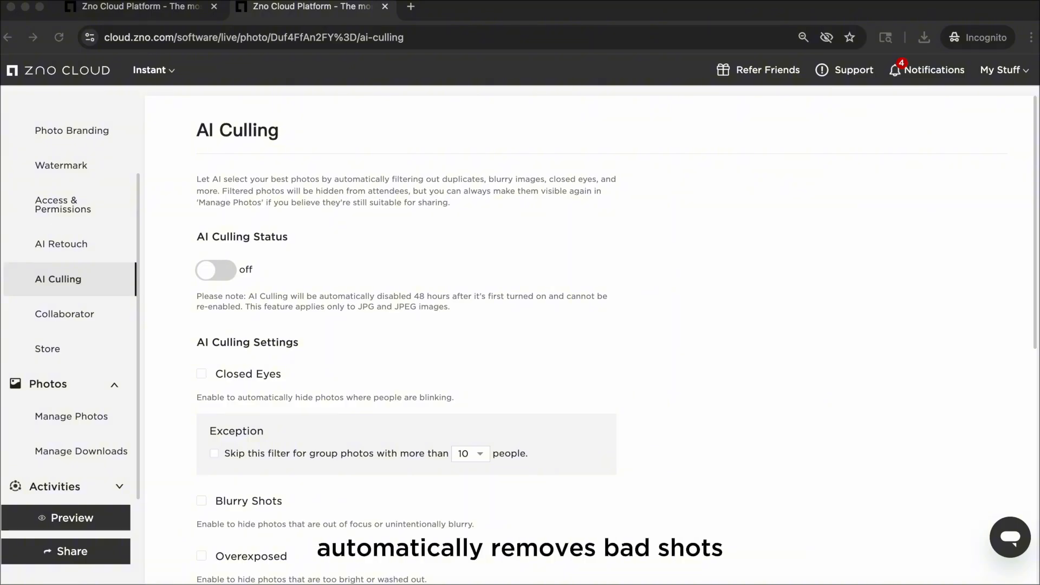
# - Switch AI Culling on, keeping Closed Eyes, Blurry Shots, Overexposed, Underexposed and Duplicates checked
pyautogui.click(216, 270)
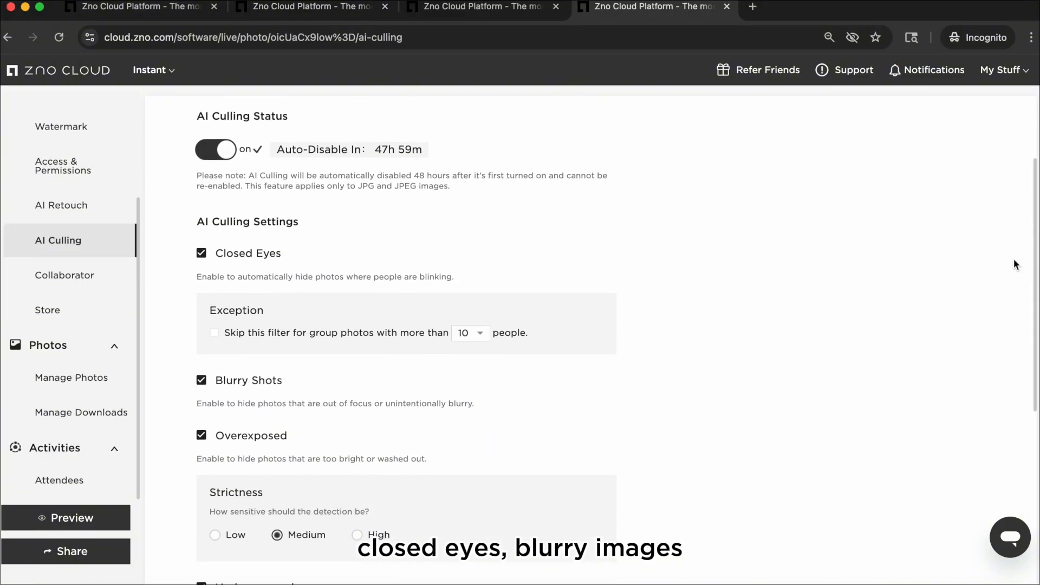
pyautogui.scroll(-3)
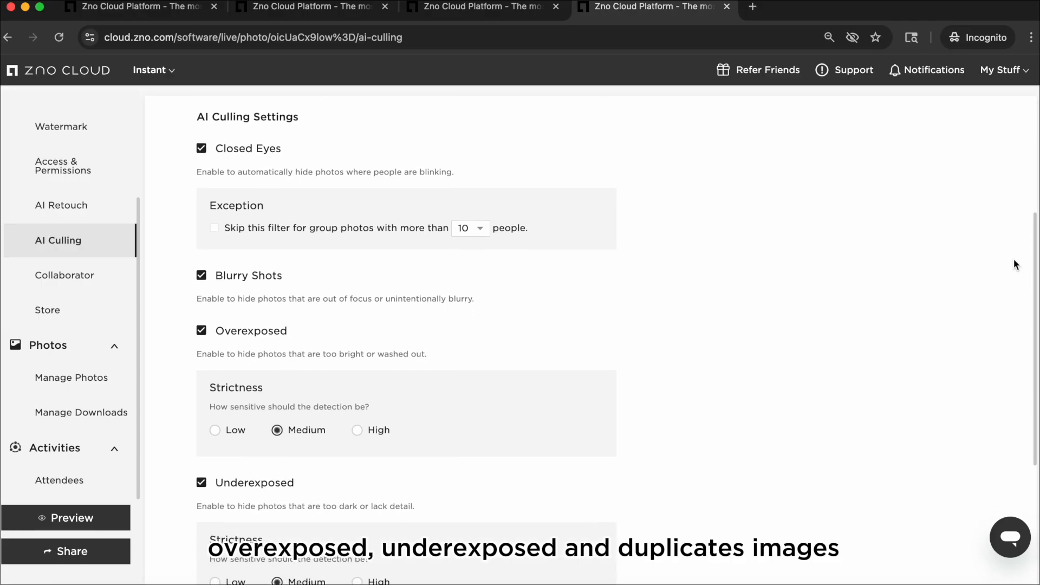
pyautogui.scroll(-3)
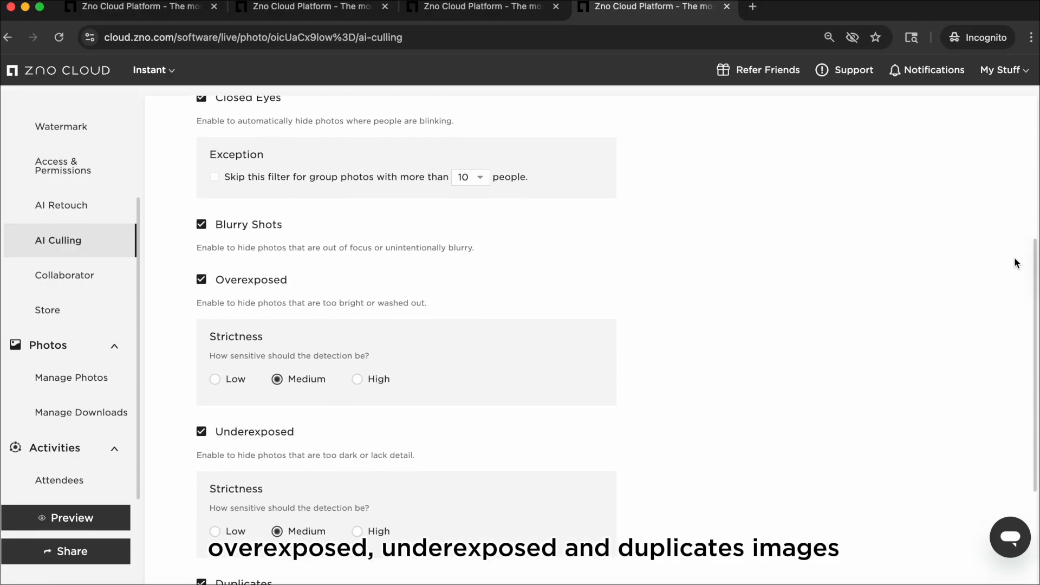
pyautogui.scroll(-3)
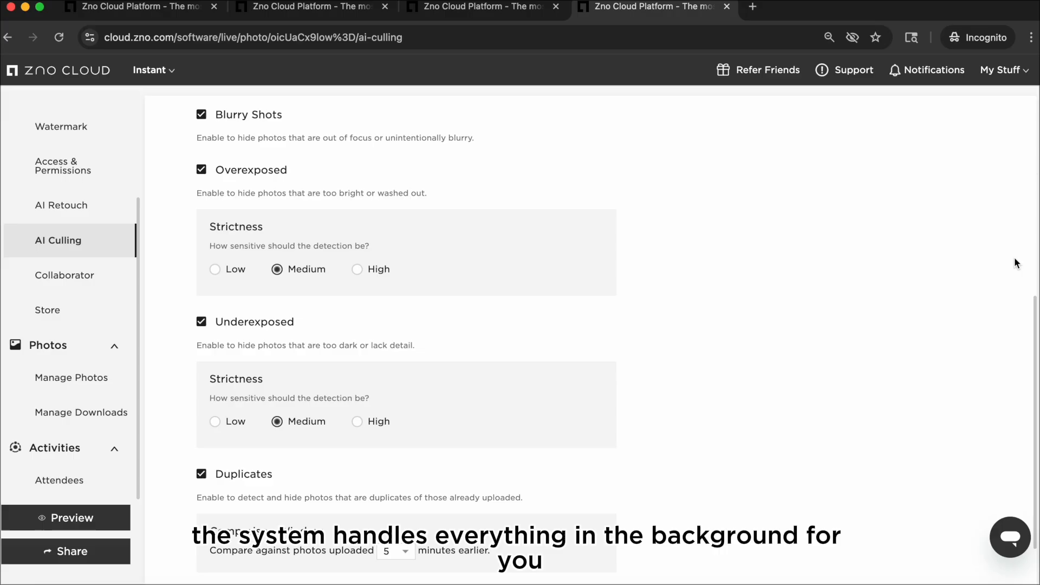
pyautogui.scroll(-3)
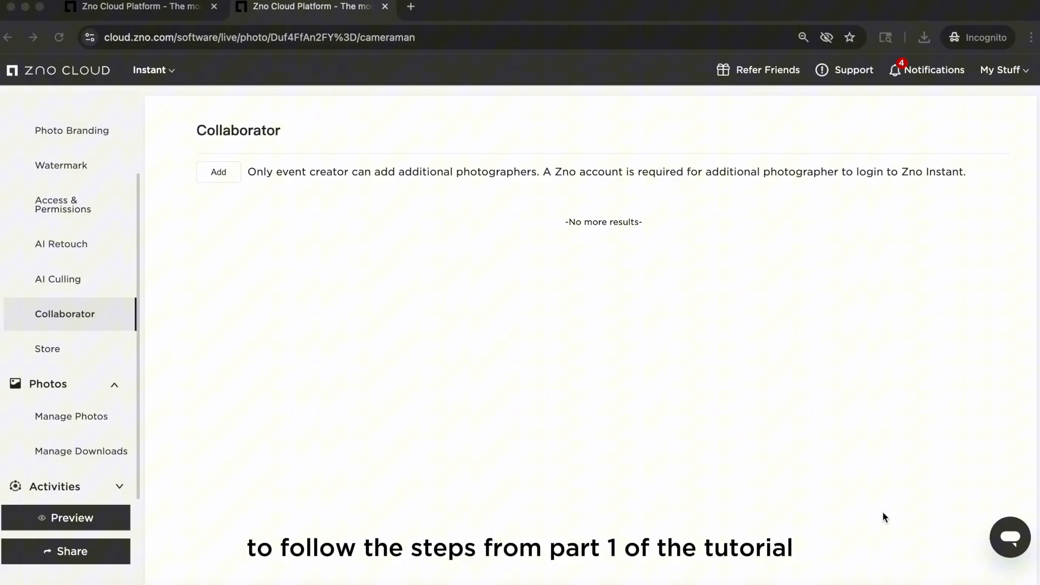
pyautogui.click(218, 172)
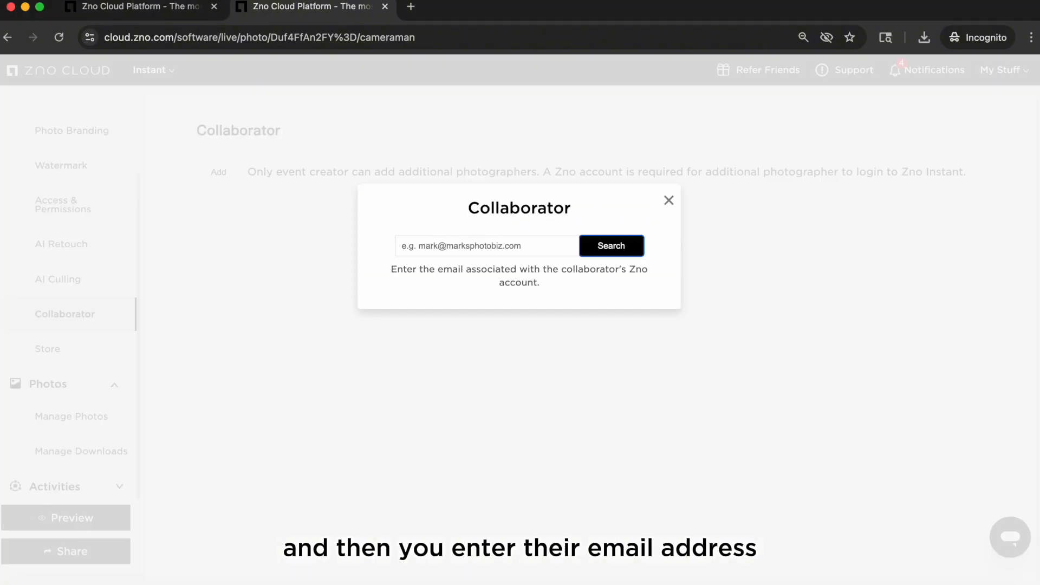
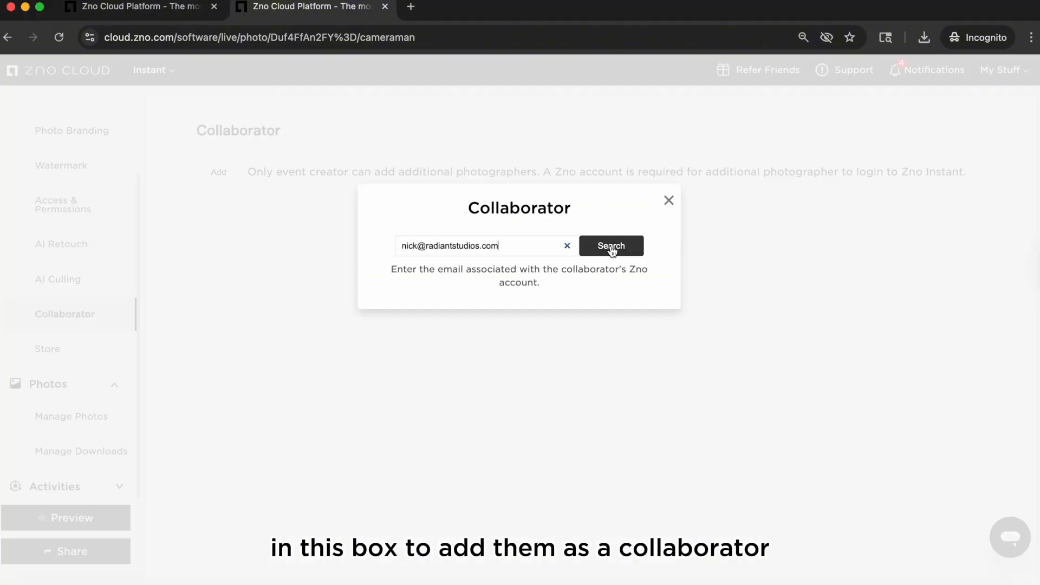
pyautogui.click(610, 246)
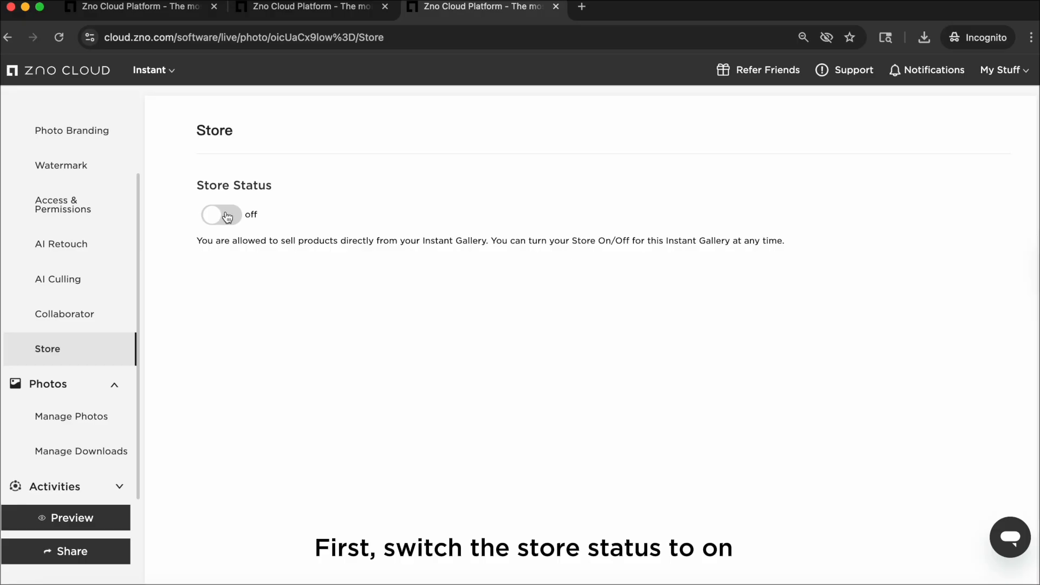
# - Turn the Store on and go to the price sheet setup page
pyautogui.click(222, 214)
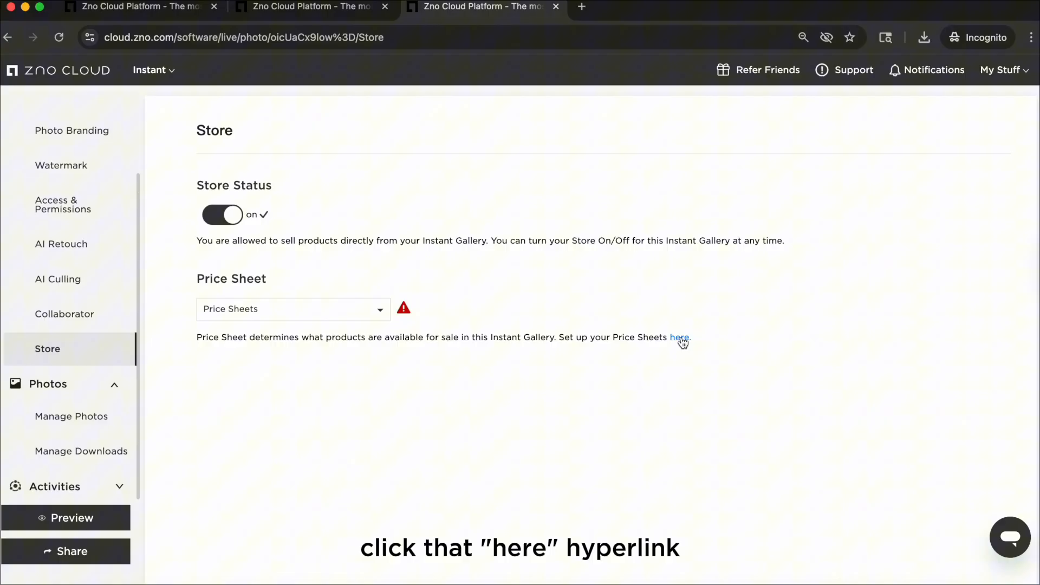
pyautogui.click(680, 337)
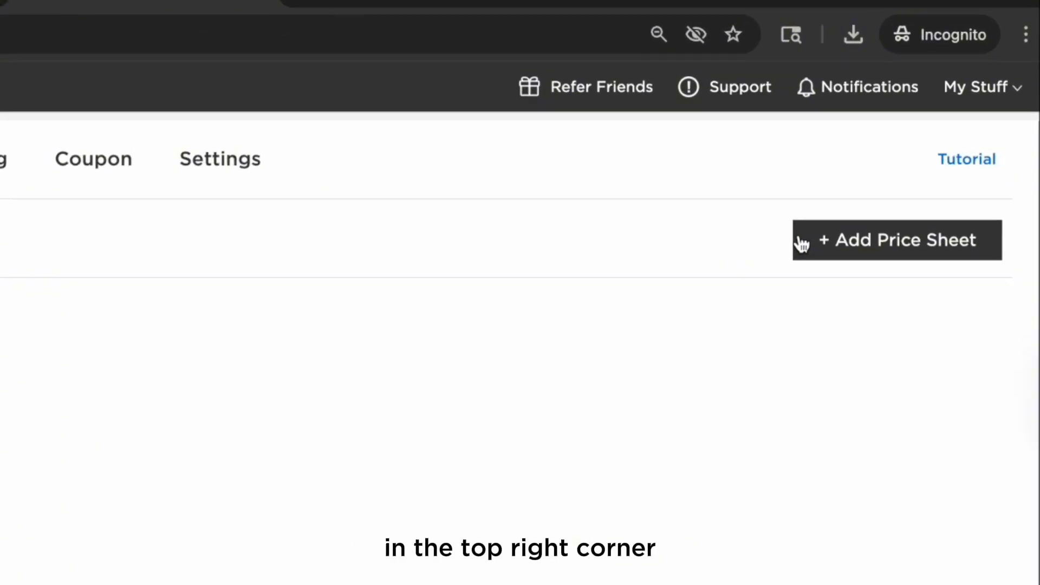
# - Create Price Sheet 1 with Automatic Fulfillment by Zno and start editing Photo Download pricing
pyautogui.click(896, 240)
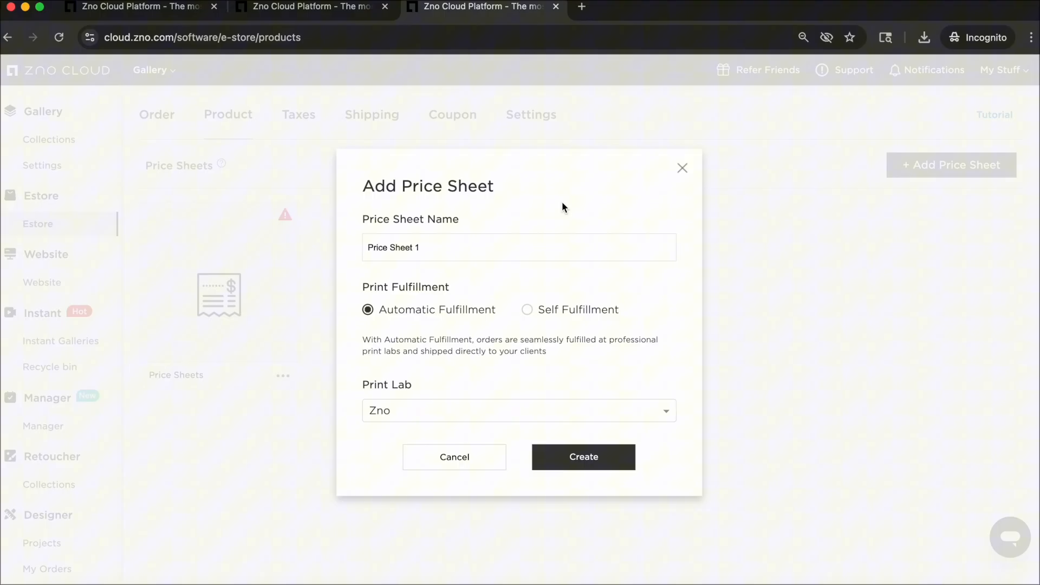
pyautogui.click(583, 456)
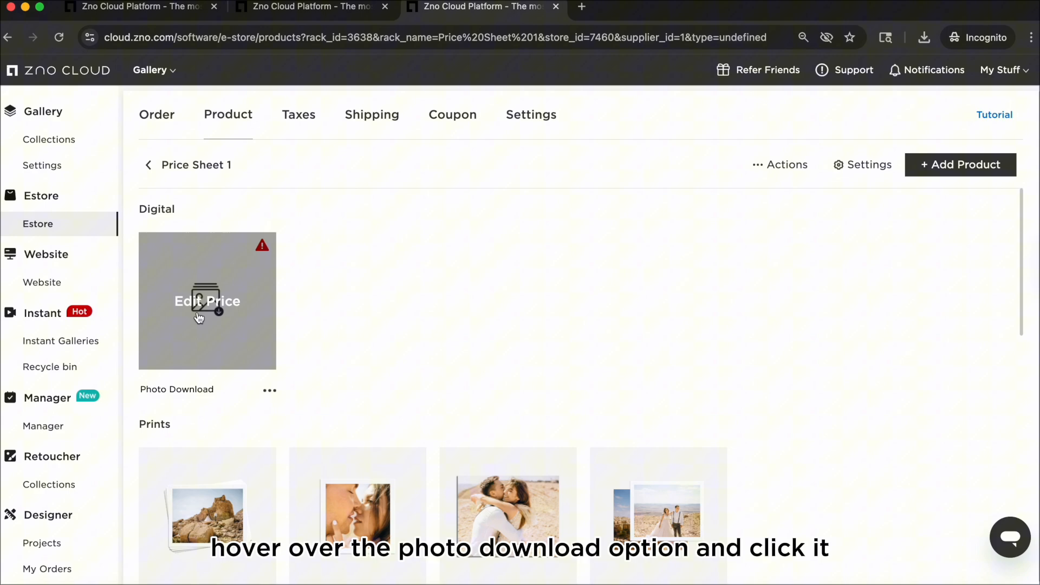
pyautogui.click(207, 300)
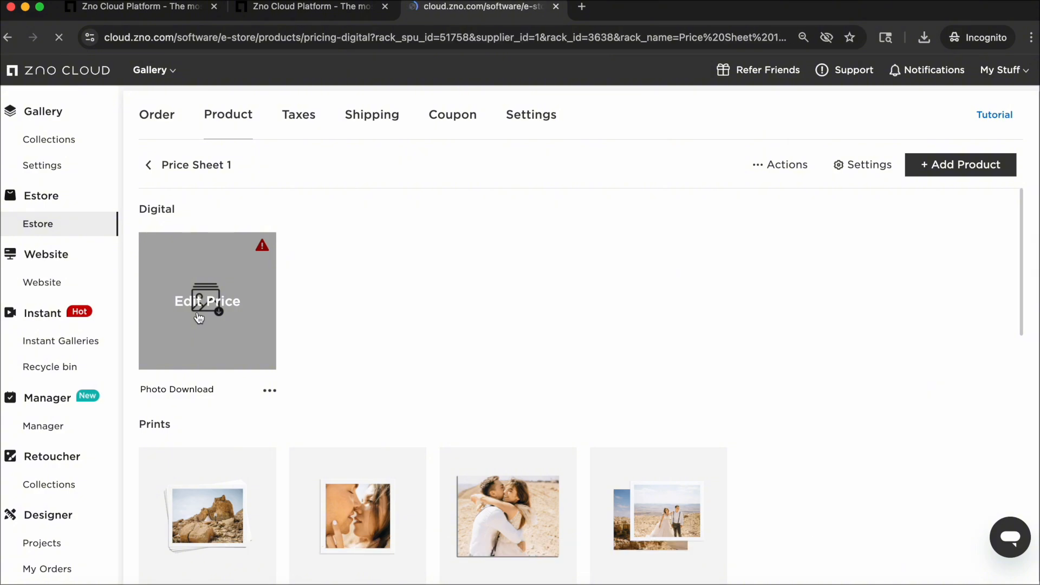
# - Price Photo Download at $250 full gallery and $50–$20 per single photo, then return to products
pyautogui.click(207, 301)
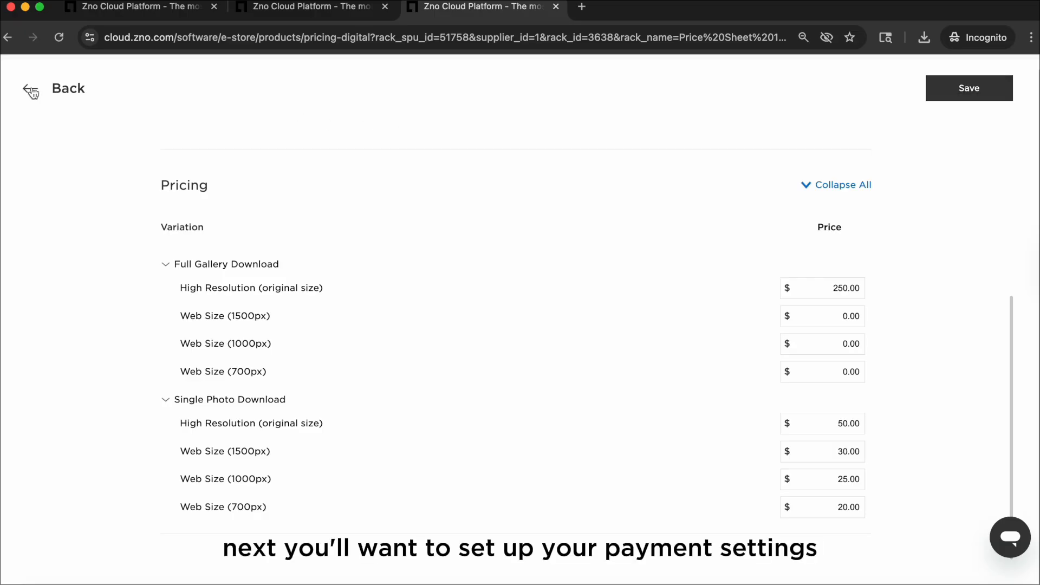
pyautogui.click(58, 88)
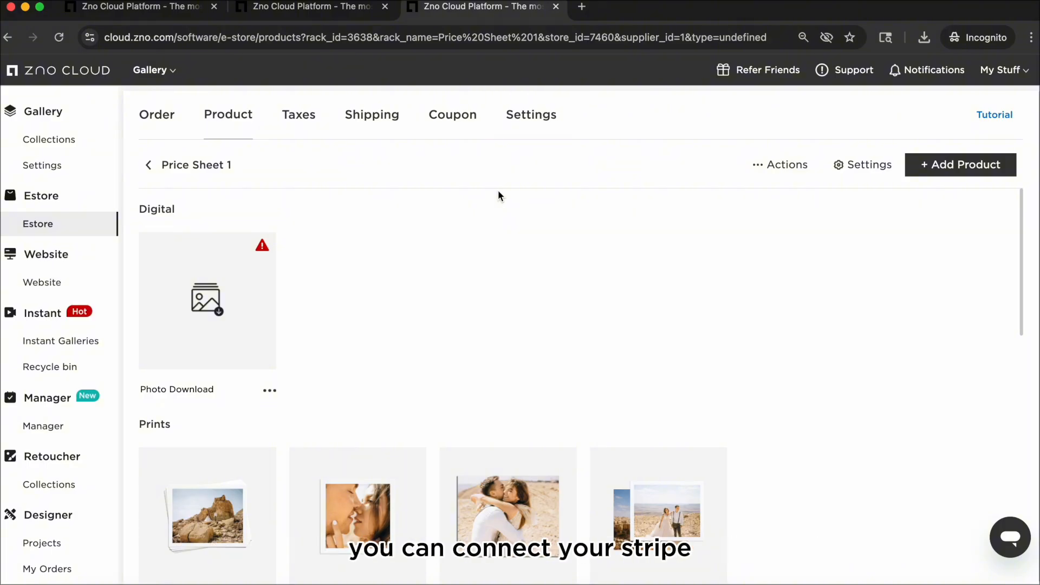
# - Review the store's Taxes, Shipping and Coupon pages and return to its payment Settings
pyautogui.click(531, 114)
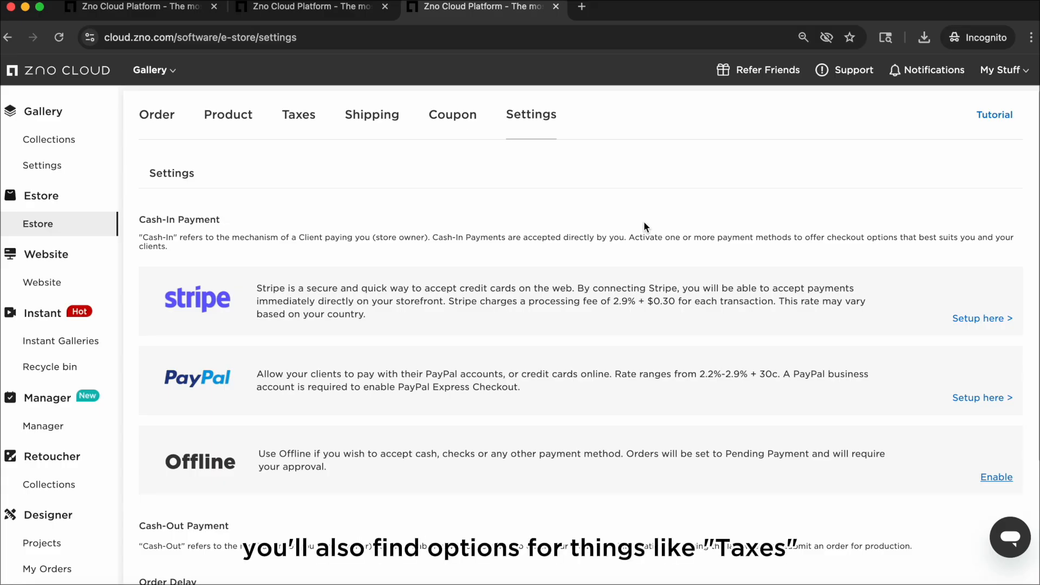
pyautogui.click(300, 114)
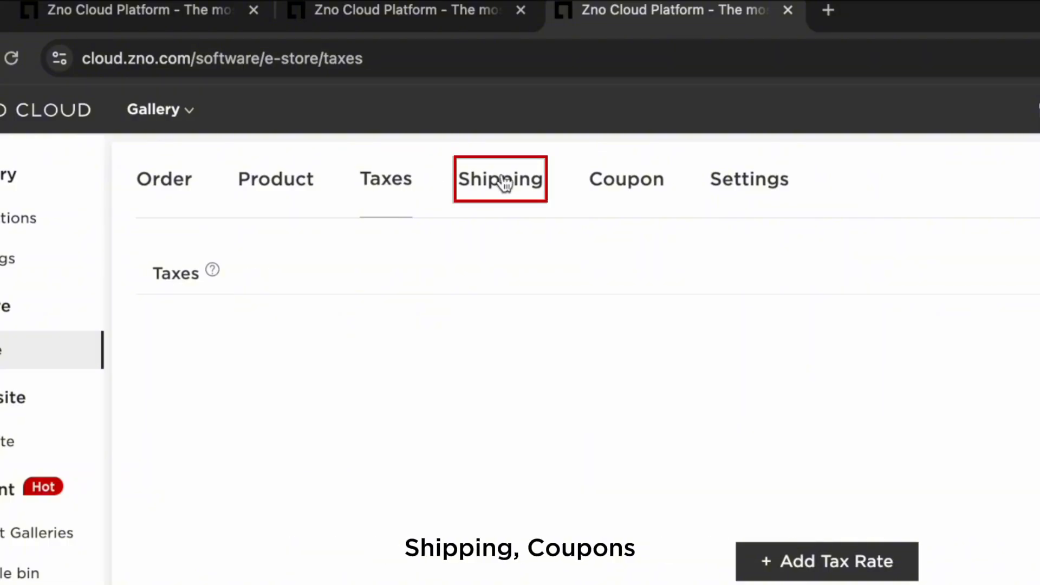
pyautogui.click(501, 179)
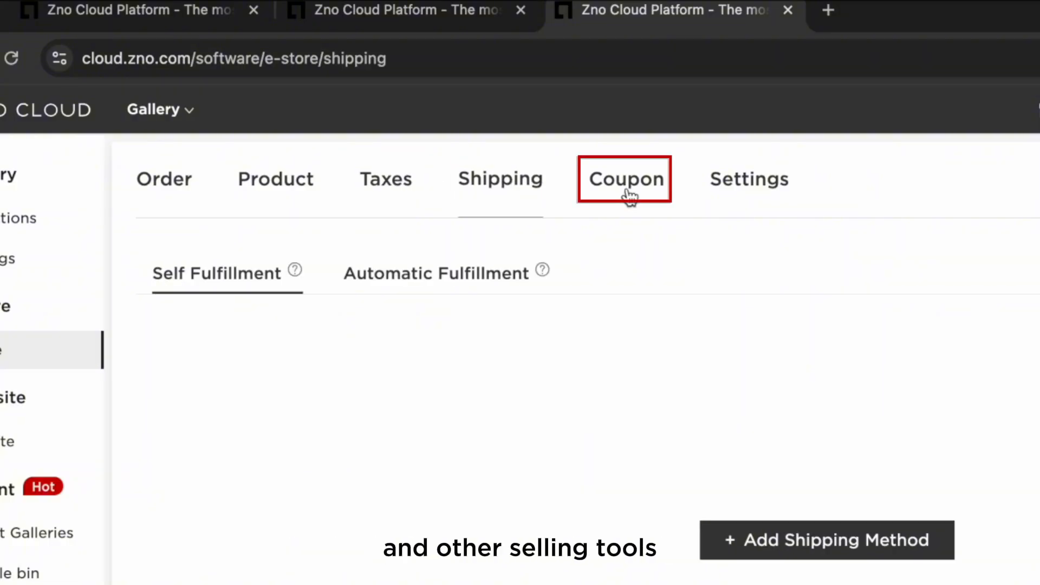
pyautogui.click(624, 179)
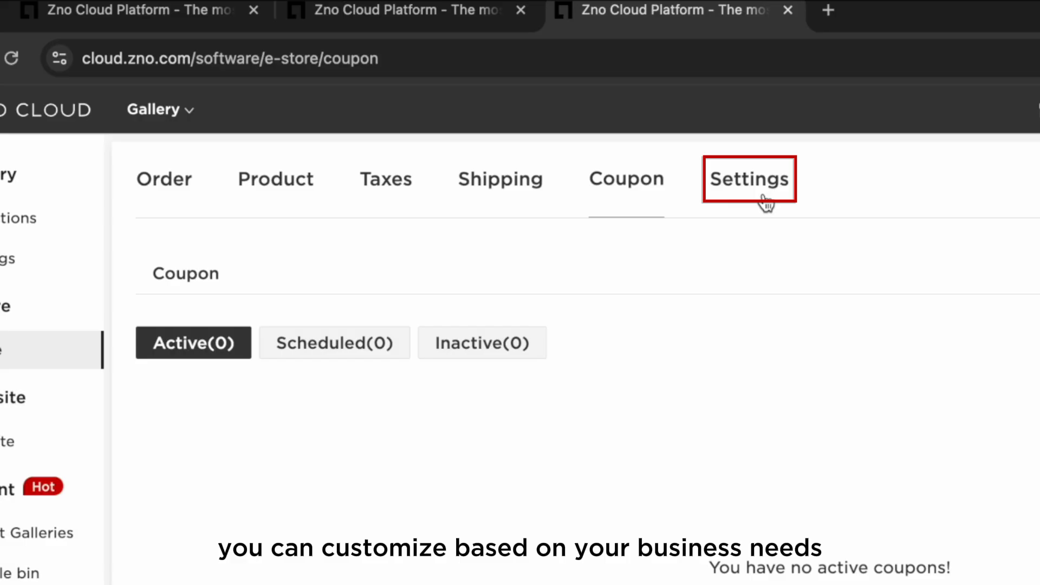
pyautogui.click(749, 179)
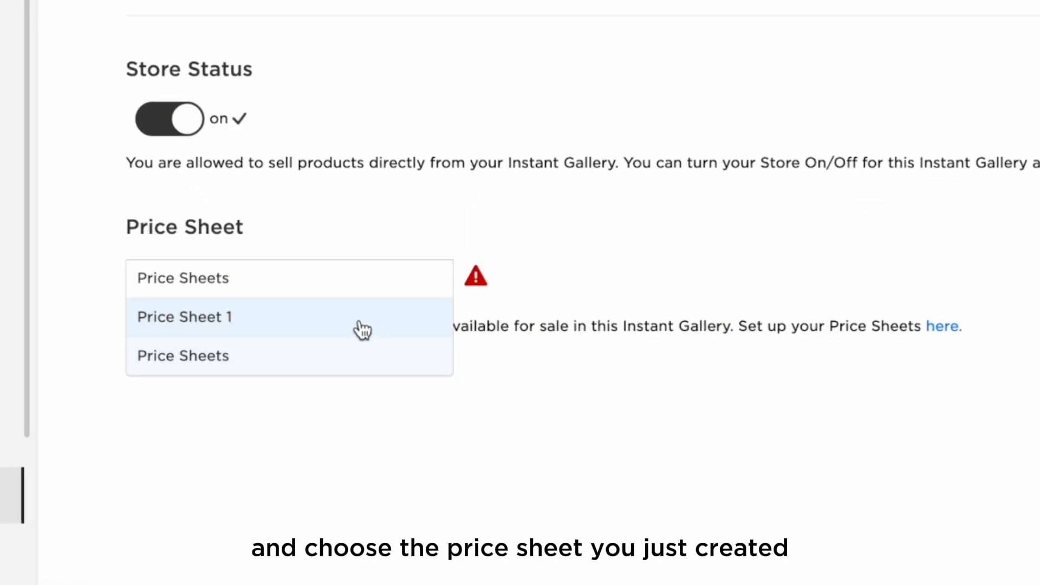
# - Select Price Sheet 1 as the gallery store's price sheet
pyautogui.click(184, 316)
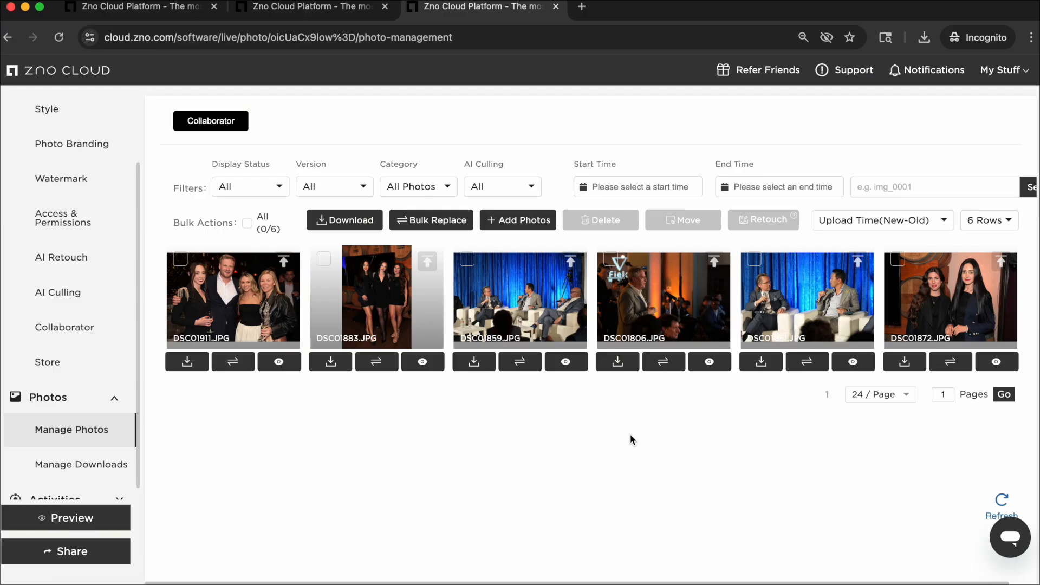
# - Go from Manage Photos to the gallery's Manage Downloads page
pyautogui.click(72, 464)
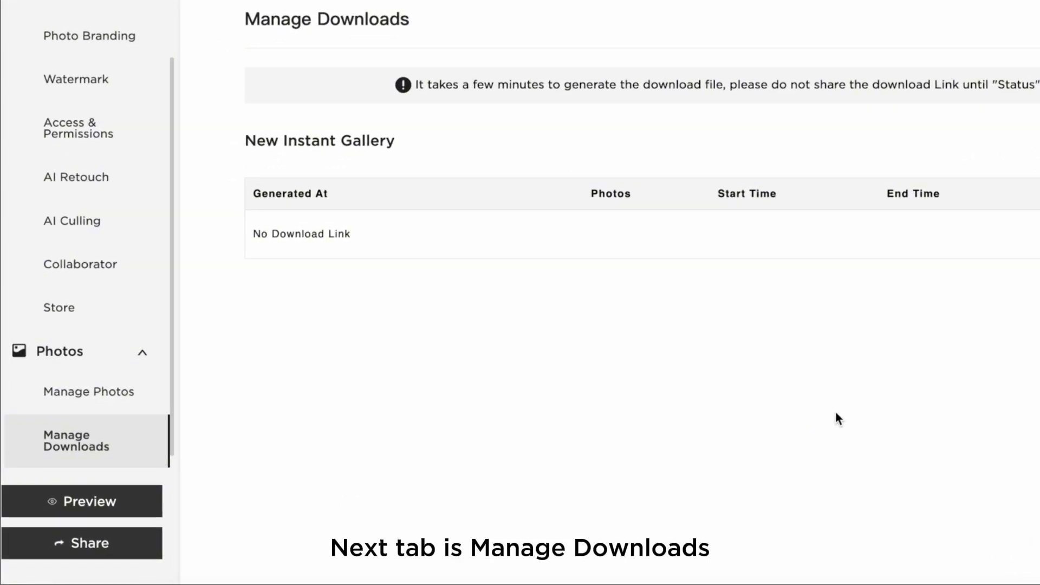
# - Generate a download file for the whole gallery
pyautogui.scroll(-3)
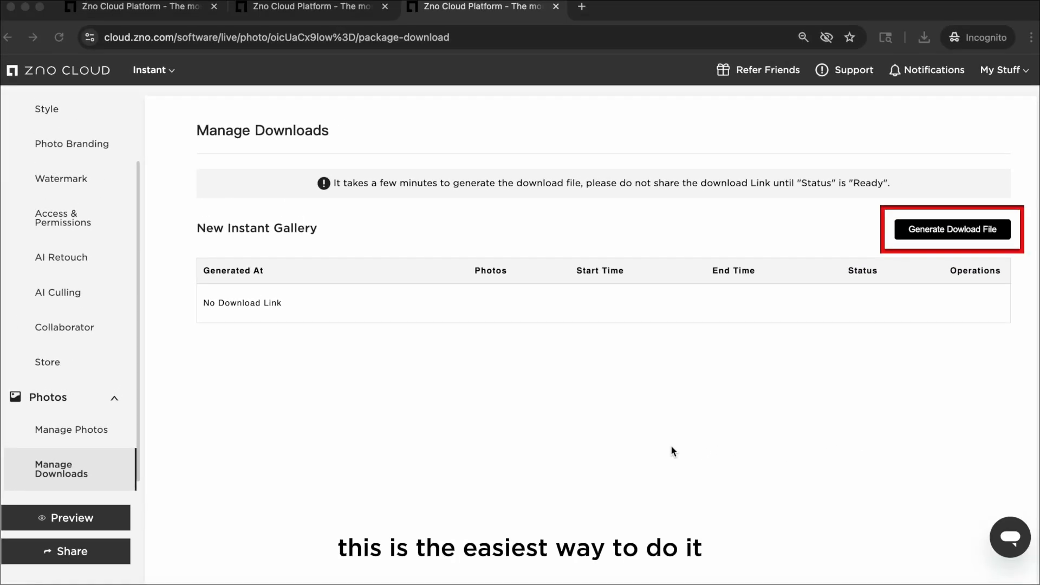
pyautogui.click(951, 230)
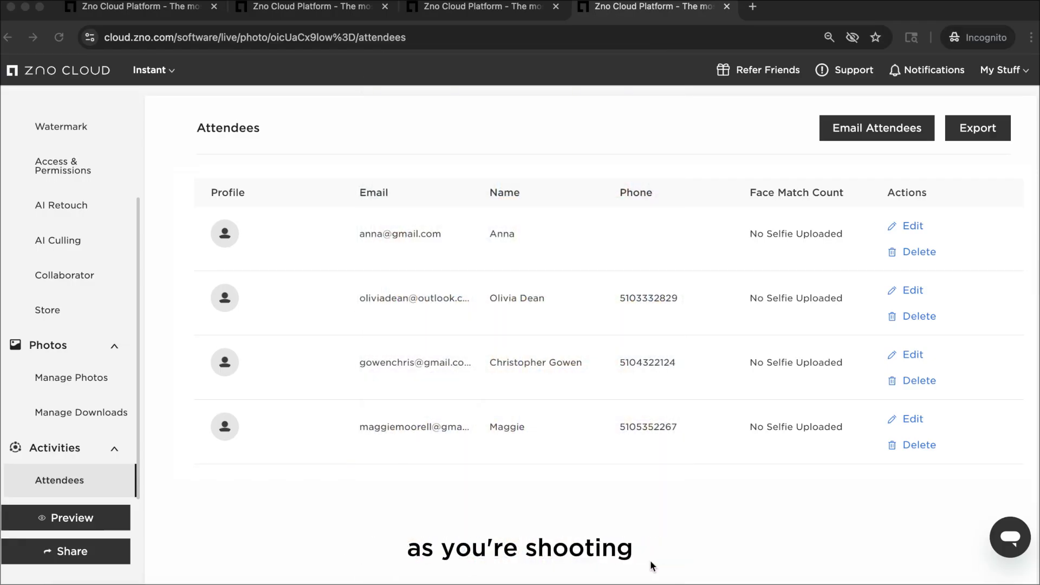
# - Bring up the gallery's Share window with its attendee link and QR code
pyautogui.click(66, 552)
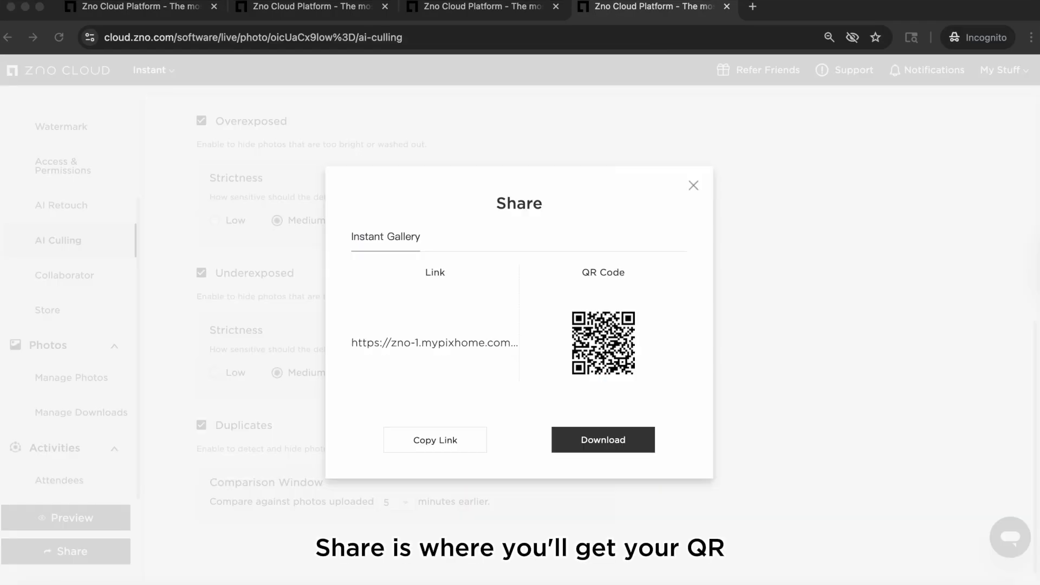